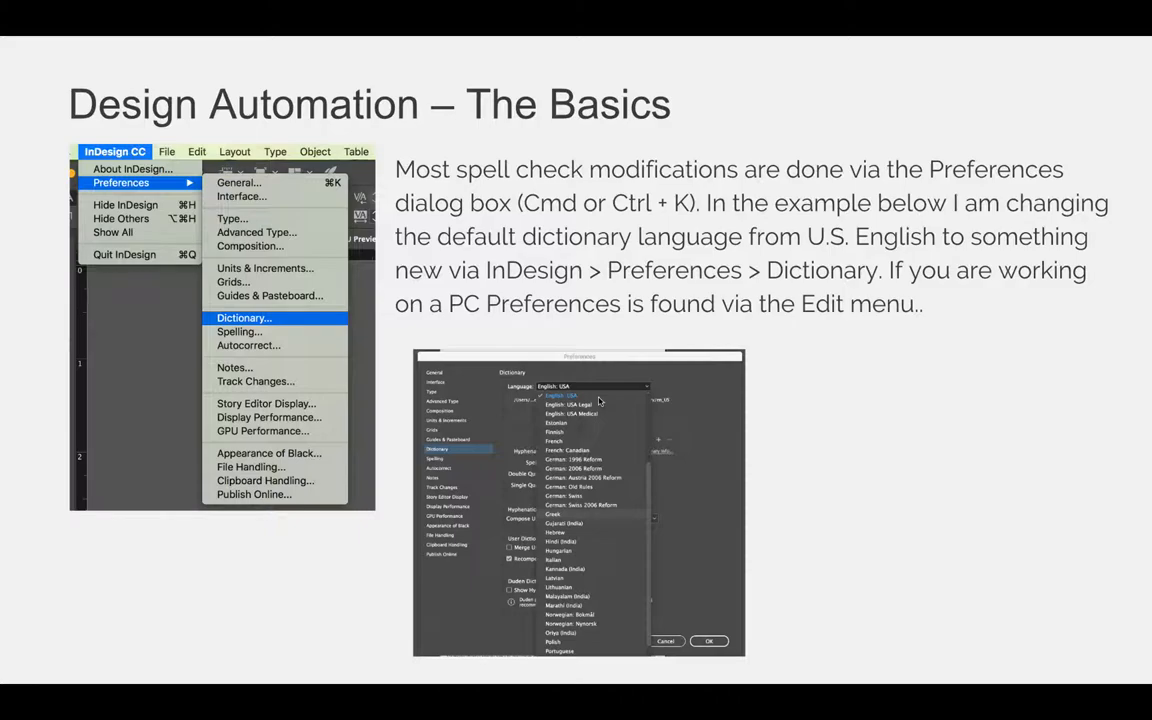
mouse_move(866, 430)
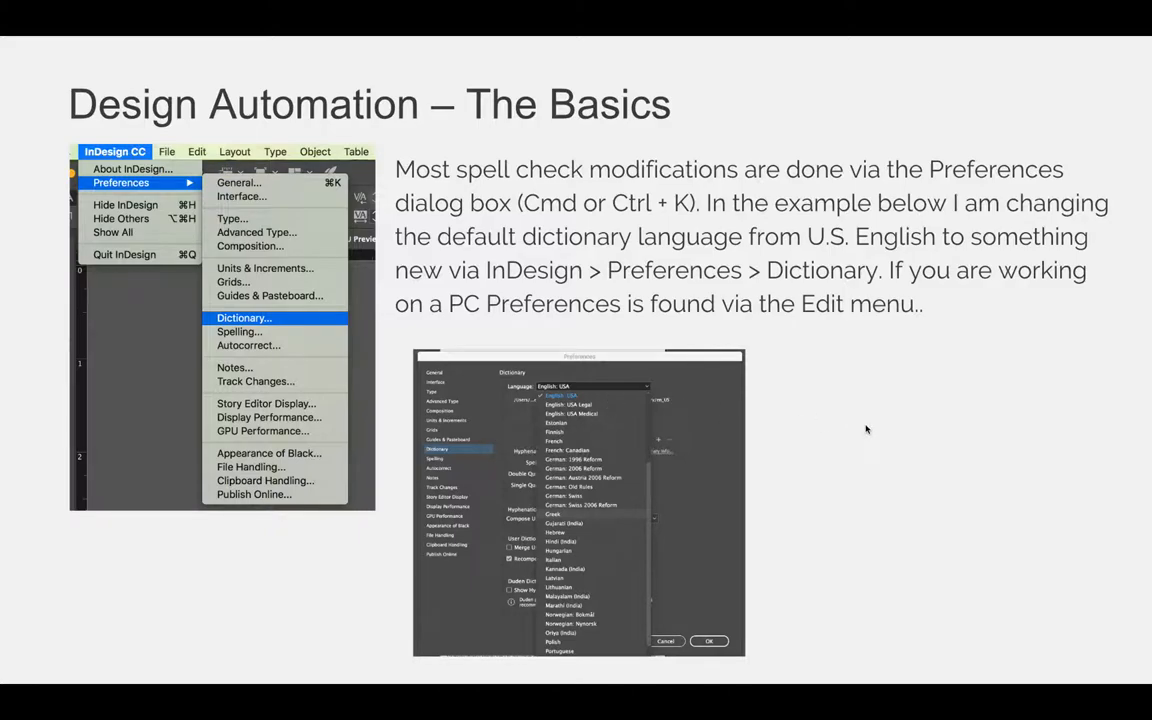
Step: Advance to the slide on enabling dynamic spelling and autocorrect in InDesign preferences
key(right)
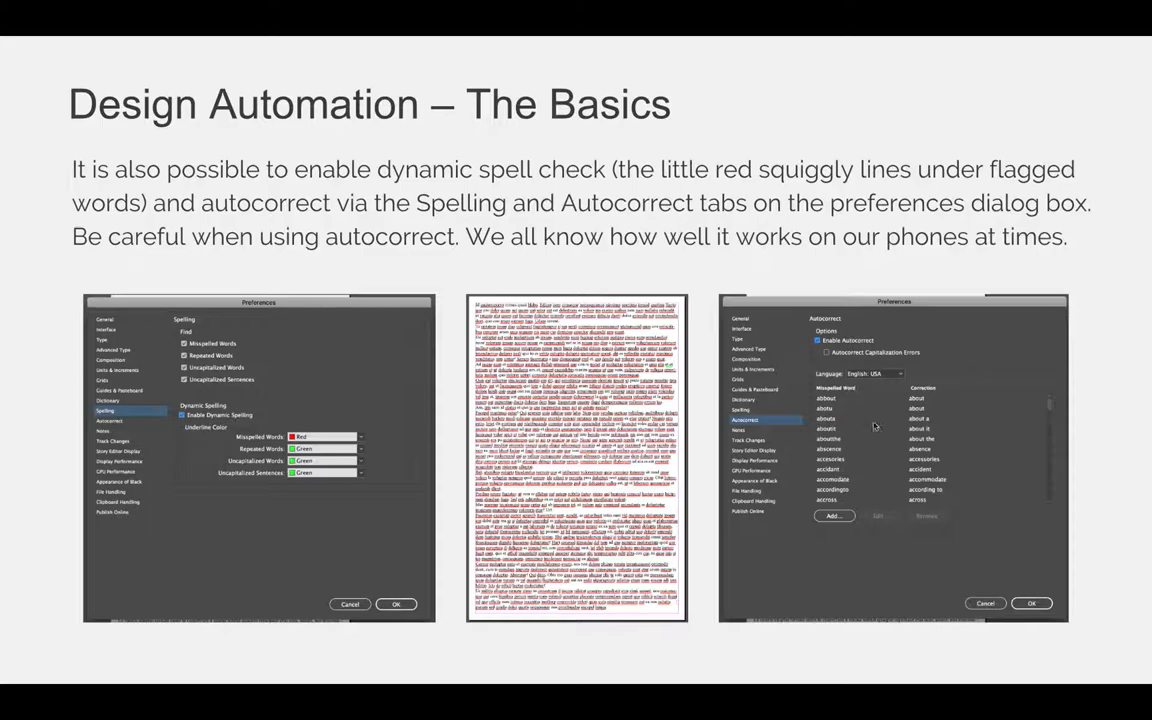
mouse_move(188, 404)
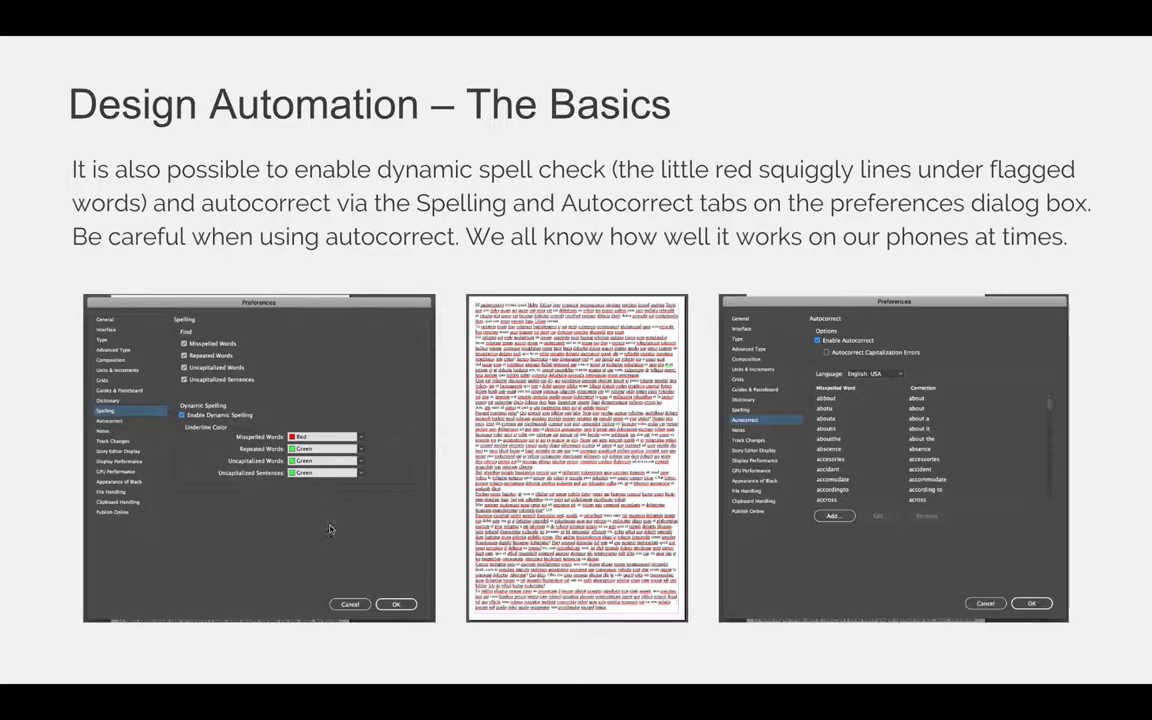
mouse_move(404, 430)
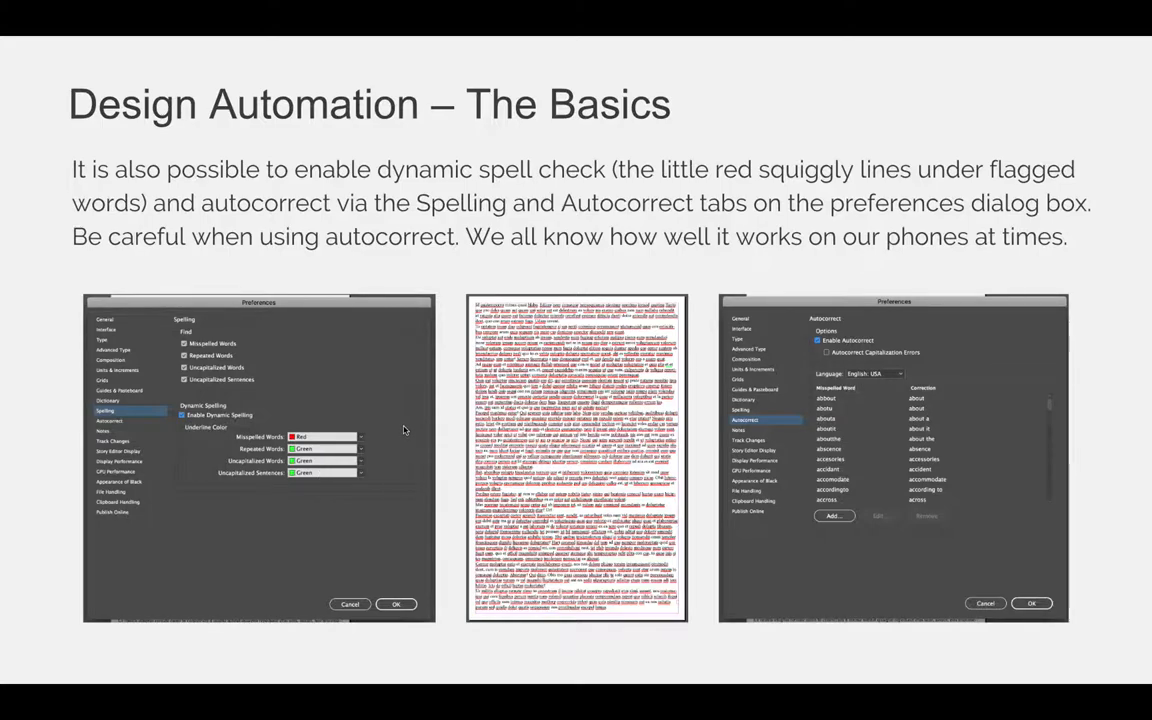
mouse_move(362, 438)
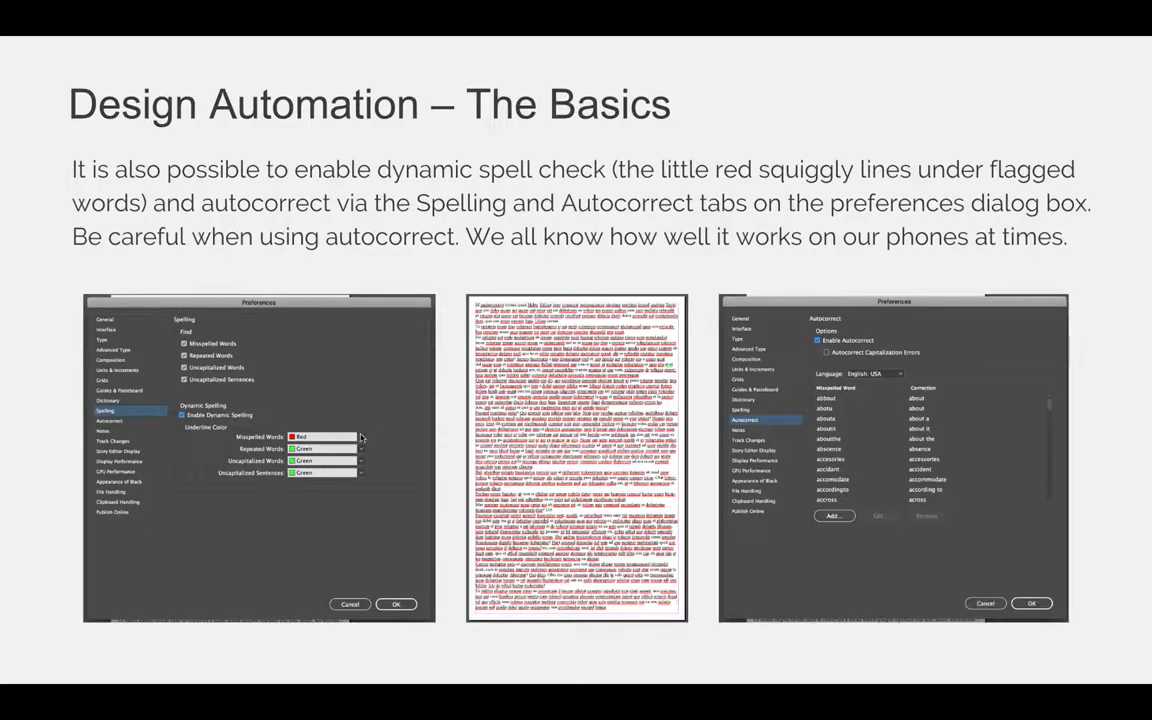
mouse_move(392, 436)
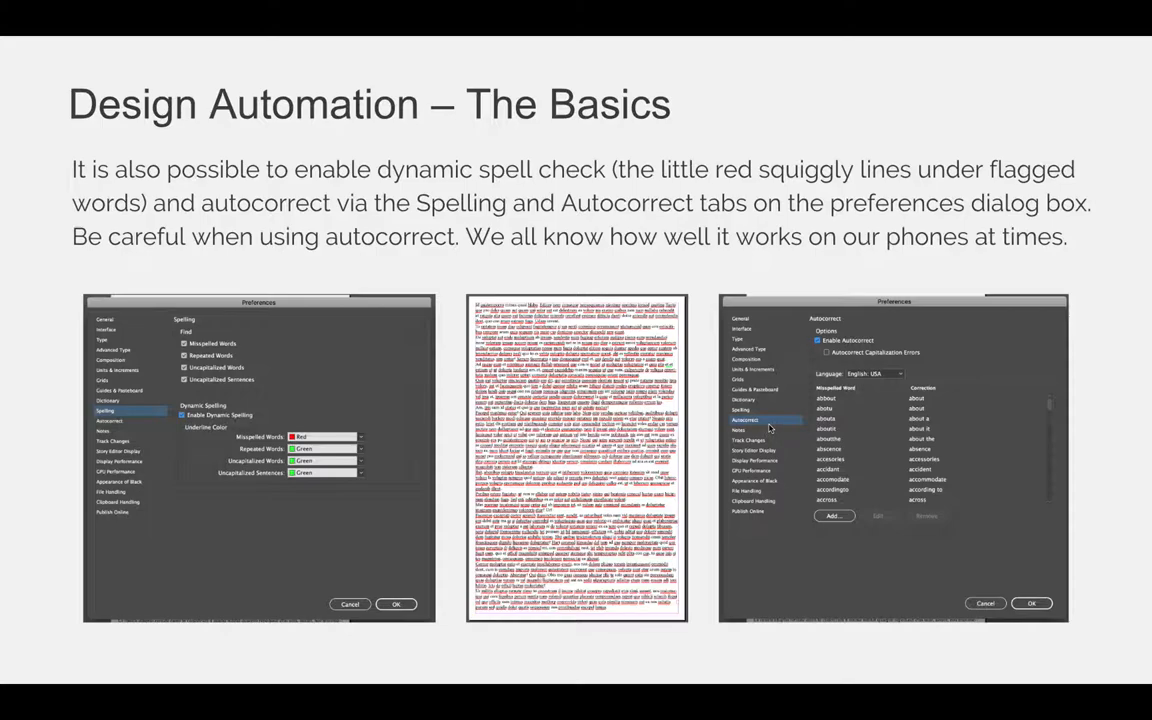
mouse_move(952, 352)
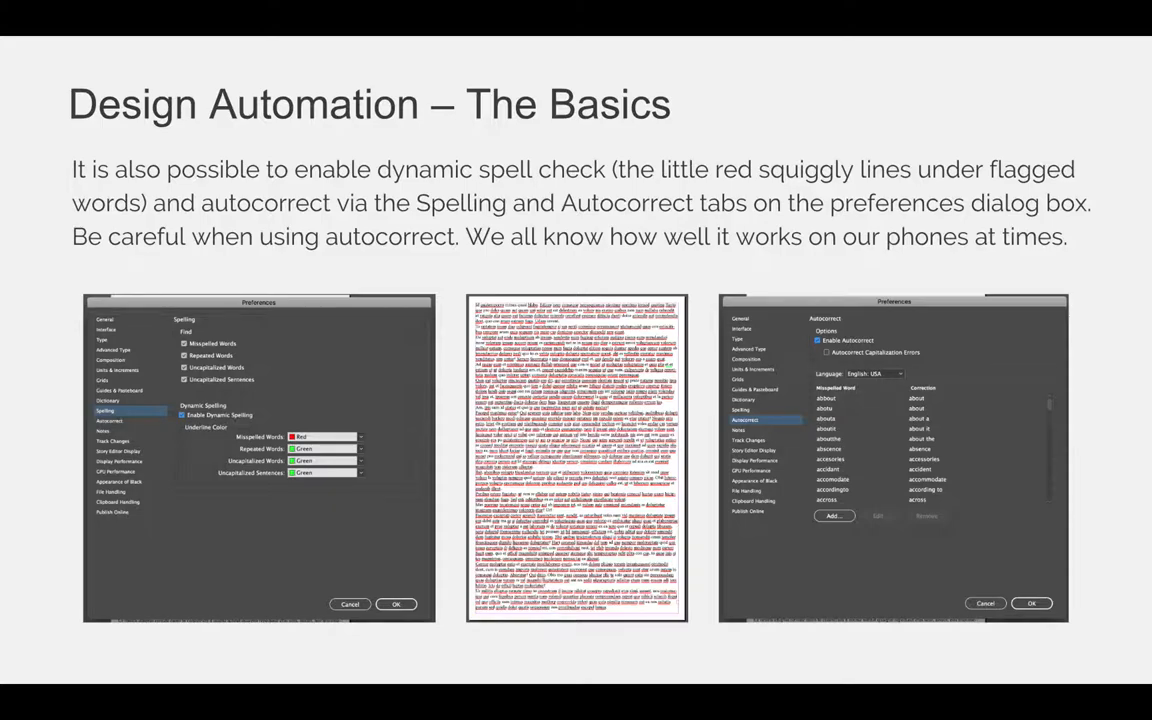
Step: Advance to the slide describing Edit > Find/Change versus spell check
click(910, 92)
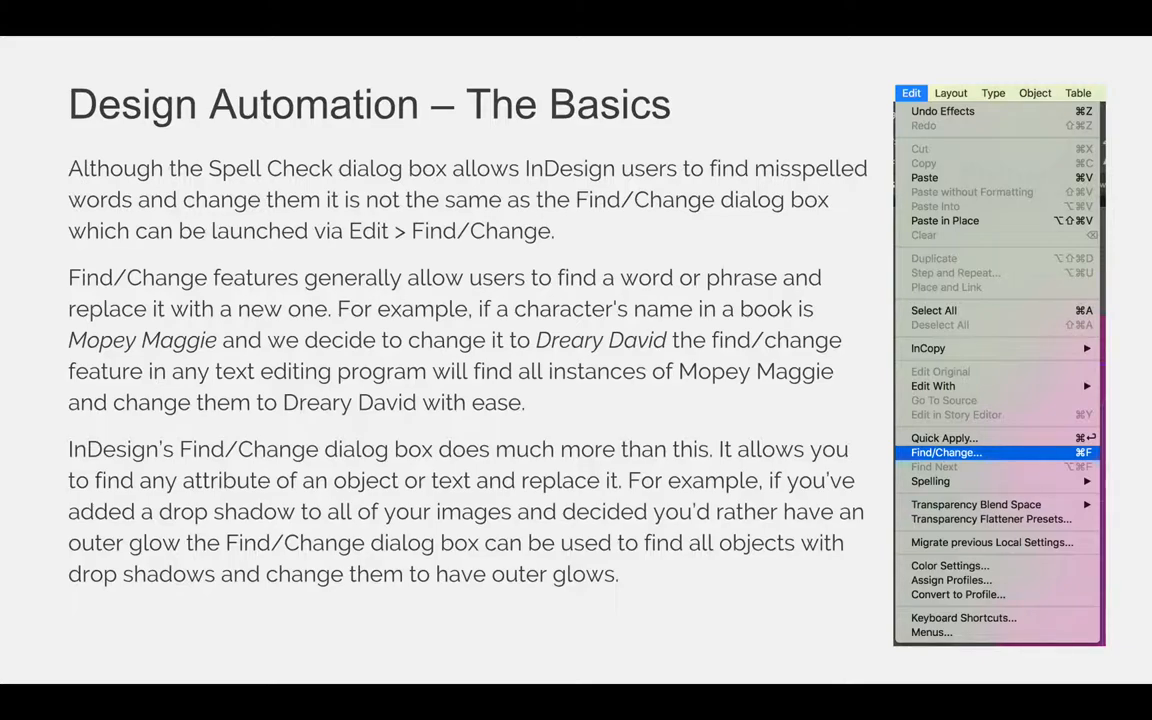
Step: Advance to the annotated slide of the Find/Change dialog fields and format areas
click(944, 452)
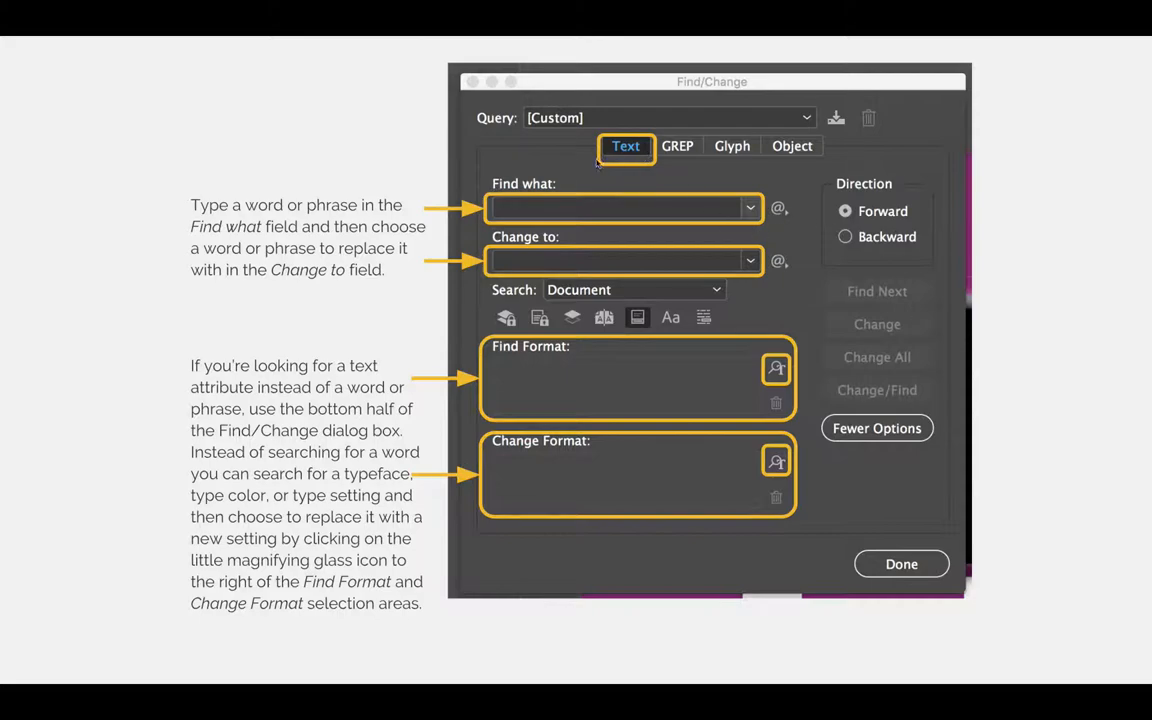
mouse_move(328, 84)
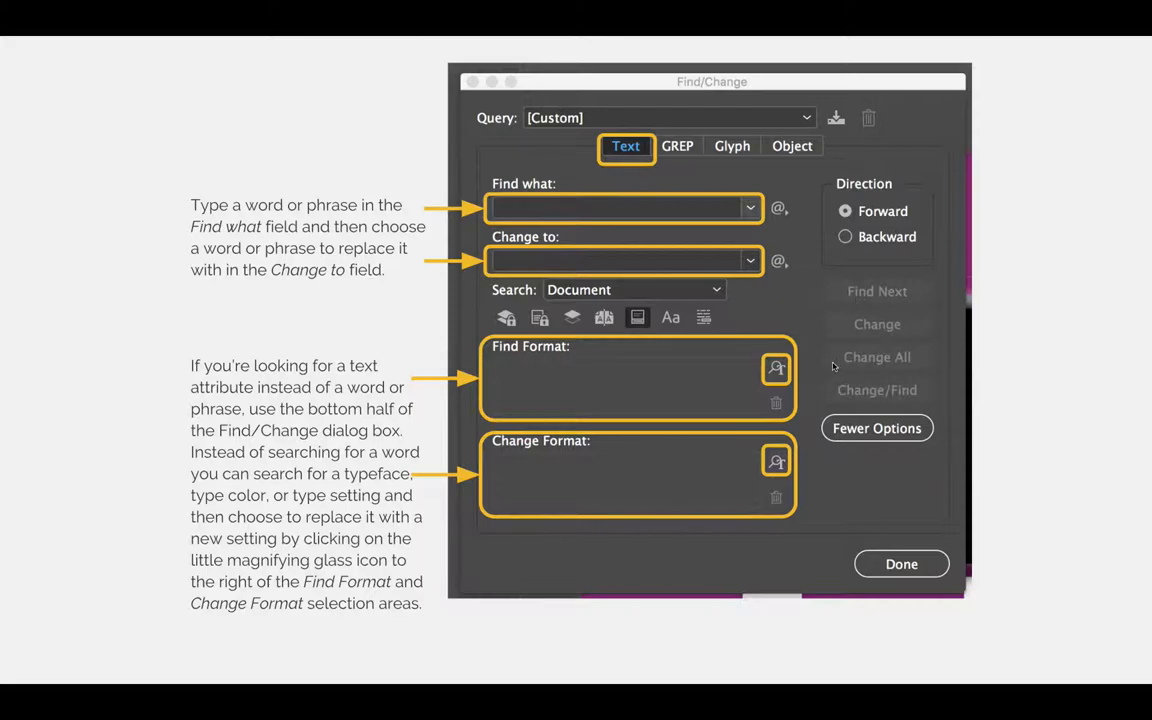
mouse_move(968, 356)
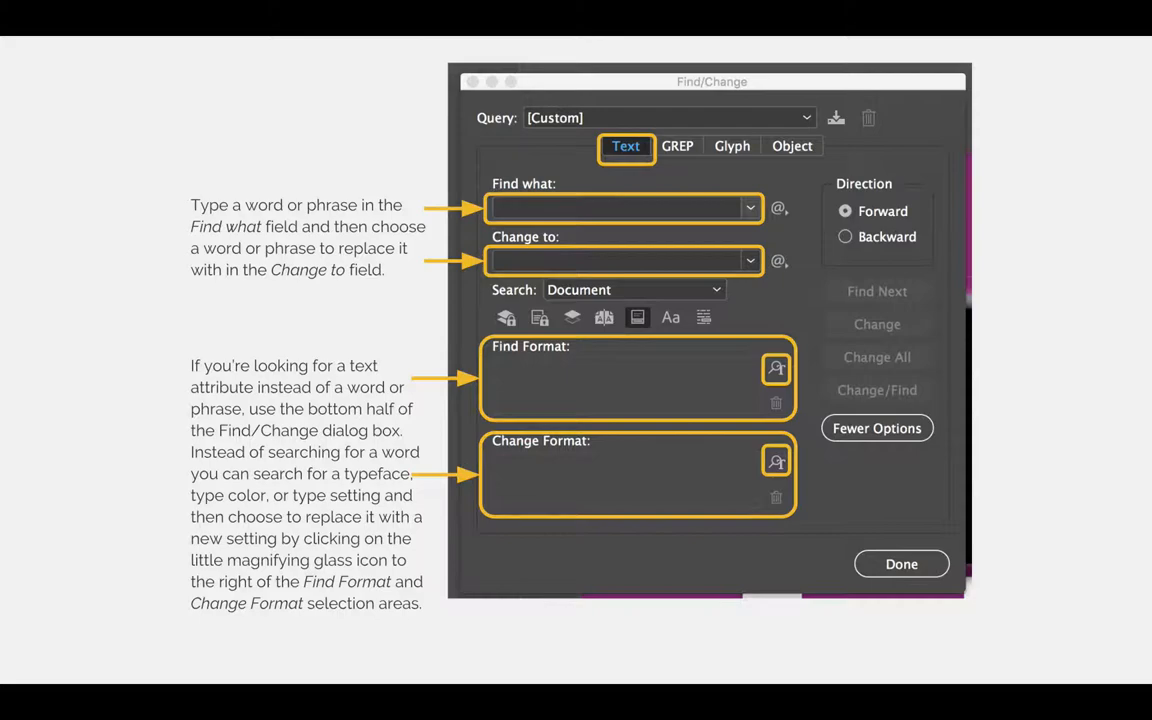
Step: Advance through the Find Format Settings slide to the Object attributes search slide
click(776, 368)
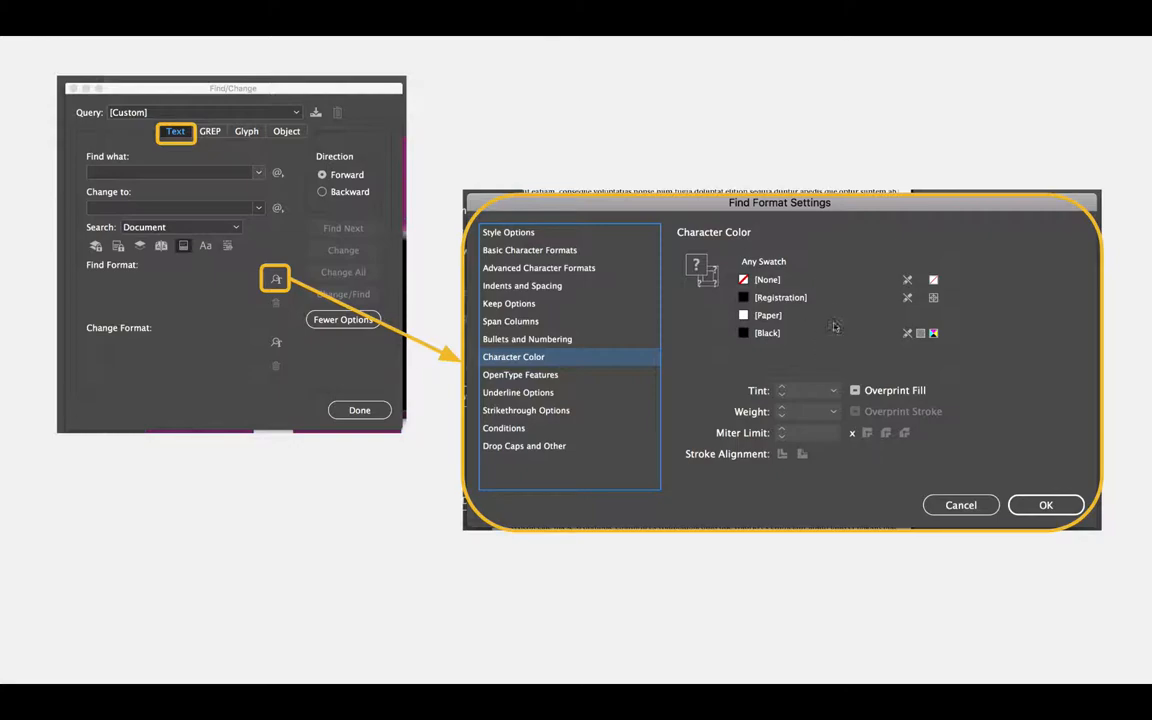
mouse_move(826, 344)
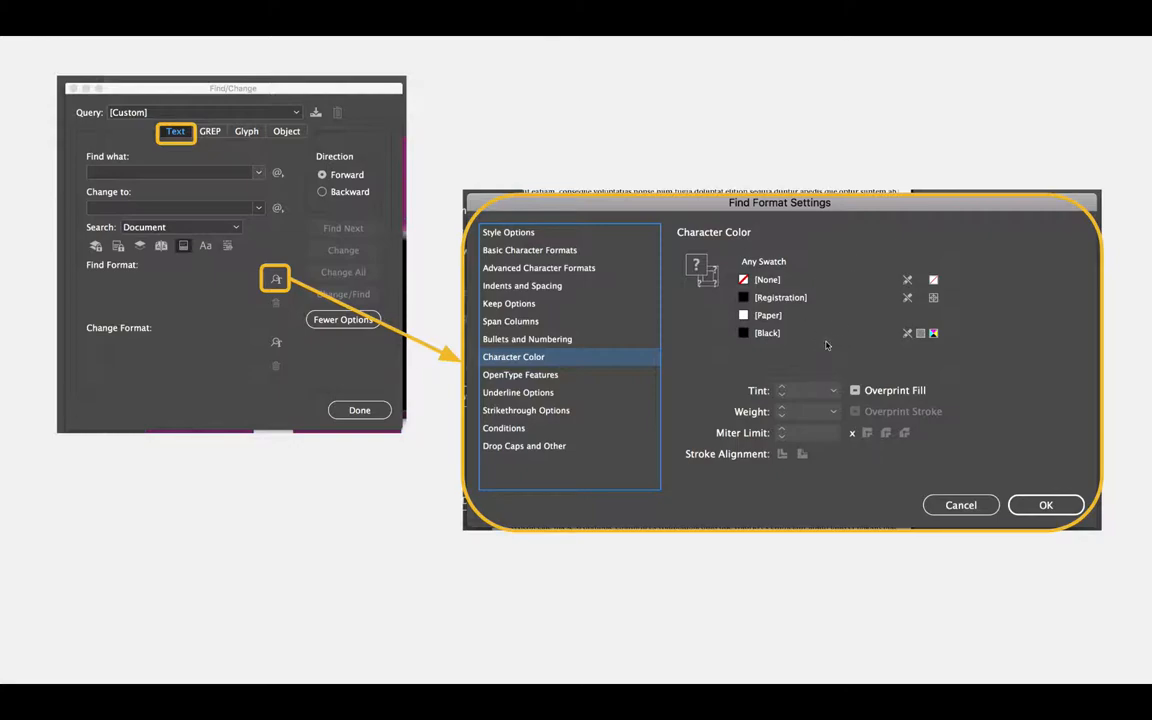
mouse_move(588, 290)
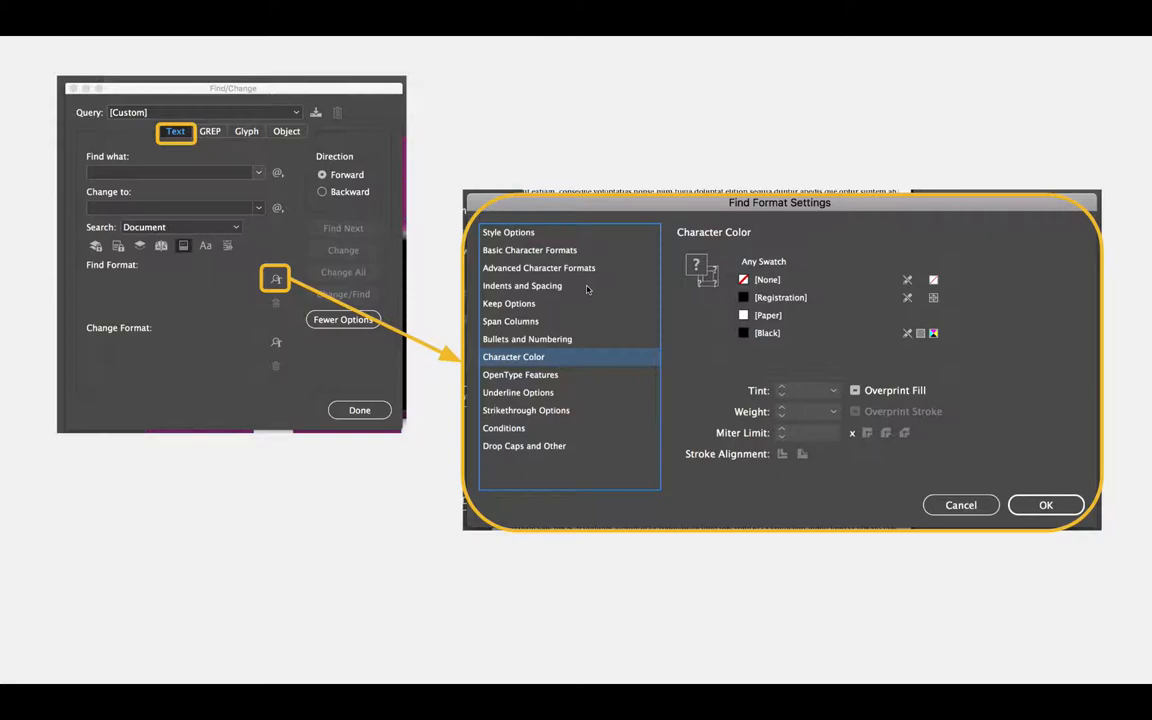
mouse_move(528, 324)
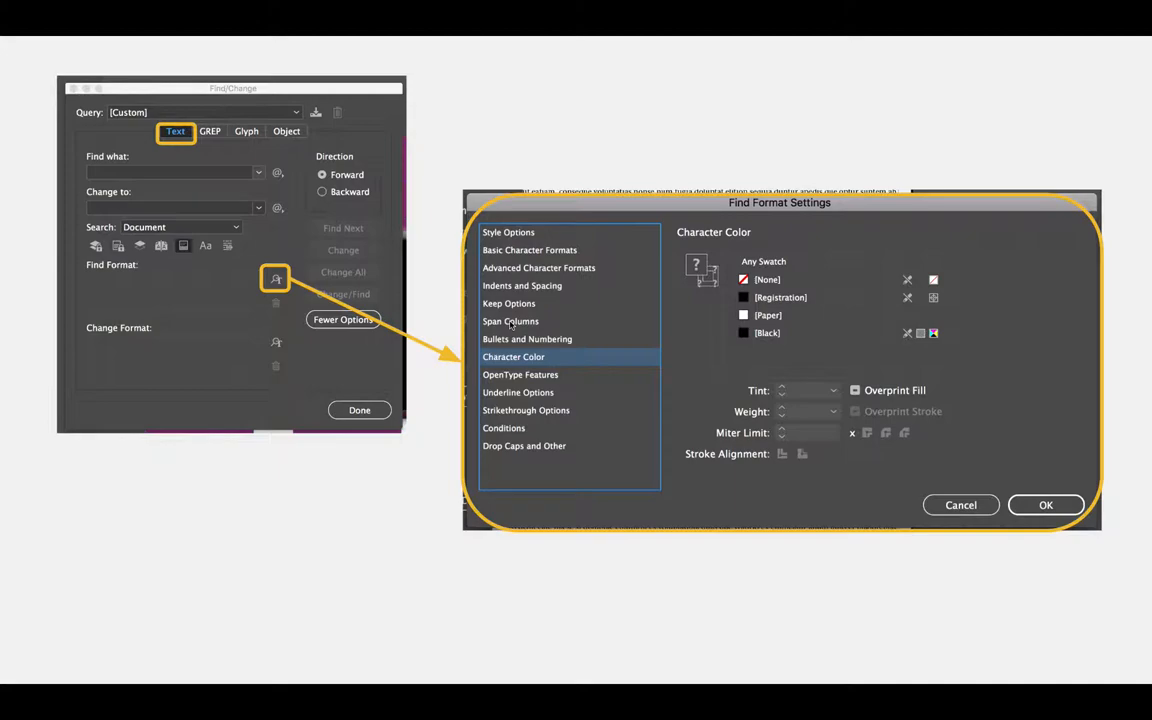
click(800, 180)
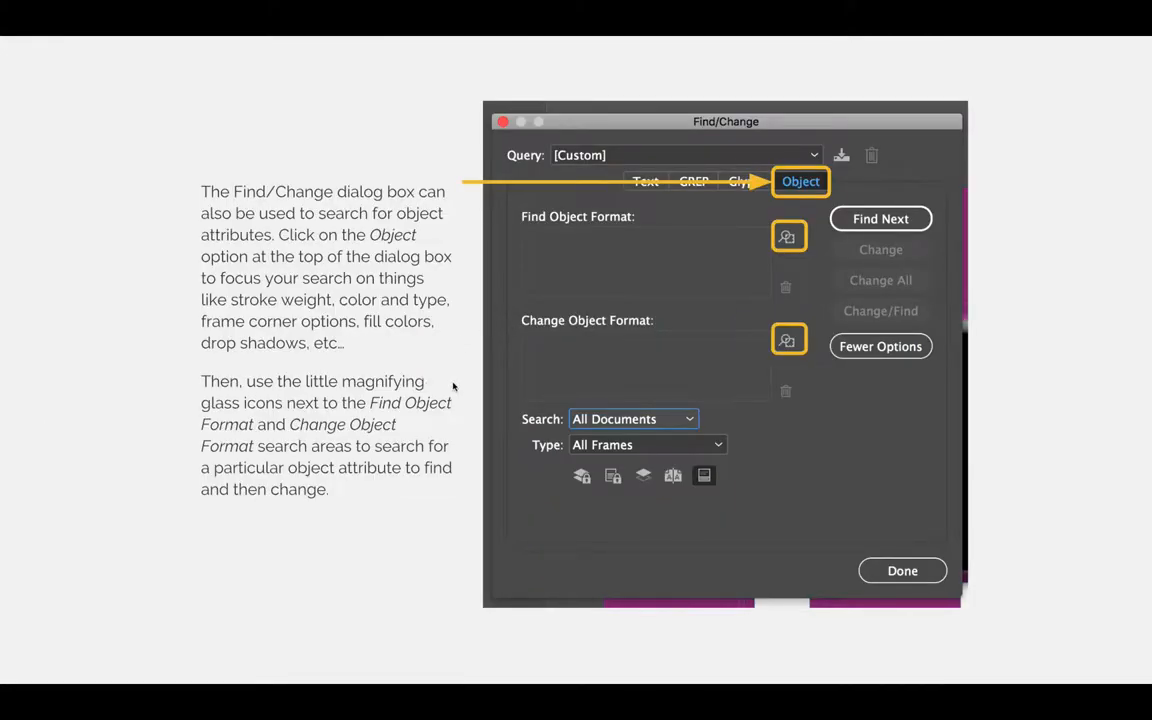
mouse_move(464, 368)
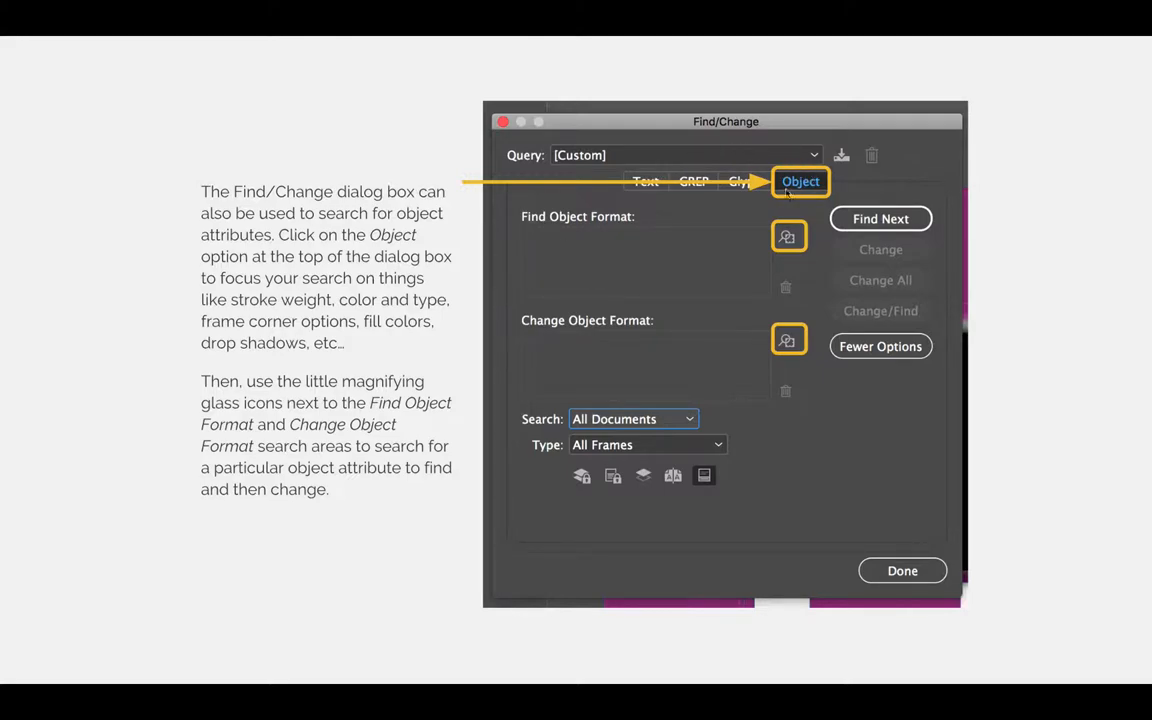
mouse_move(164, 200)
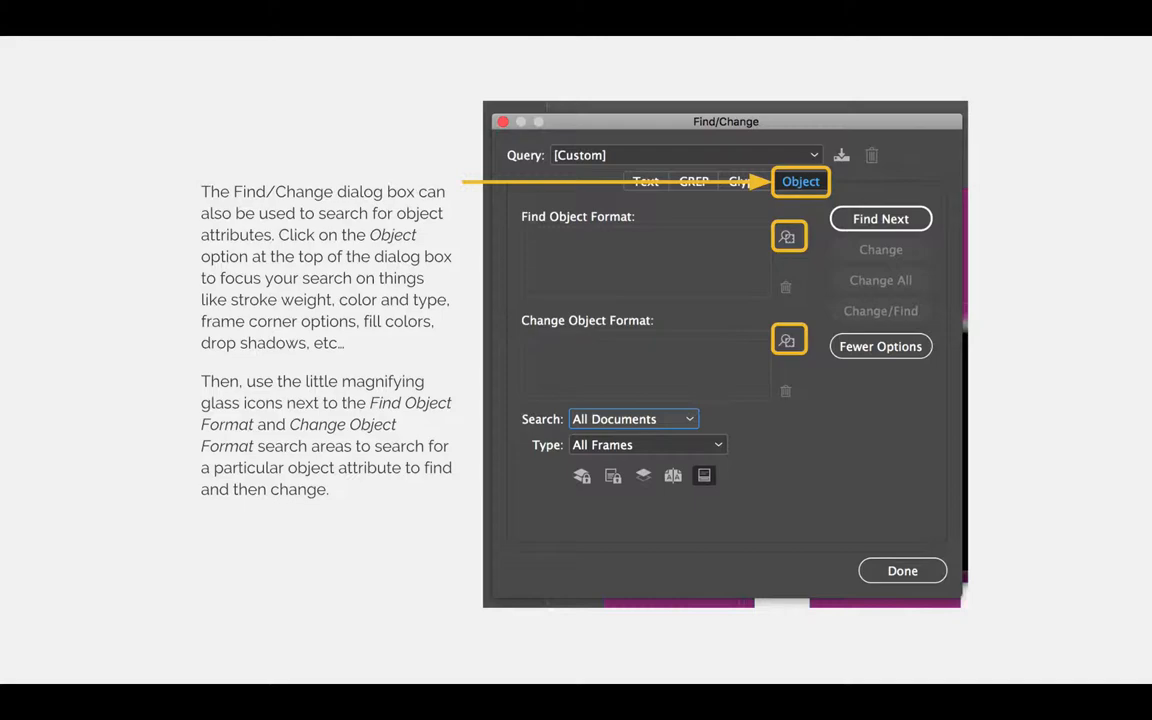
mouse_move(788, 236)
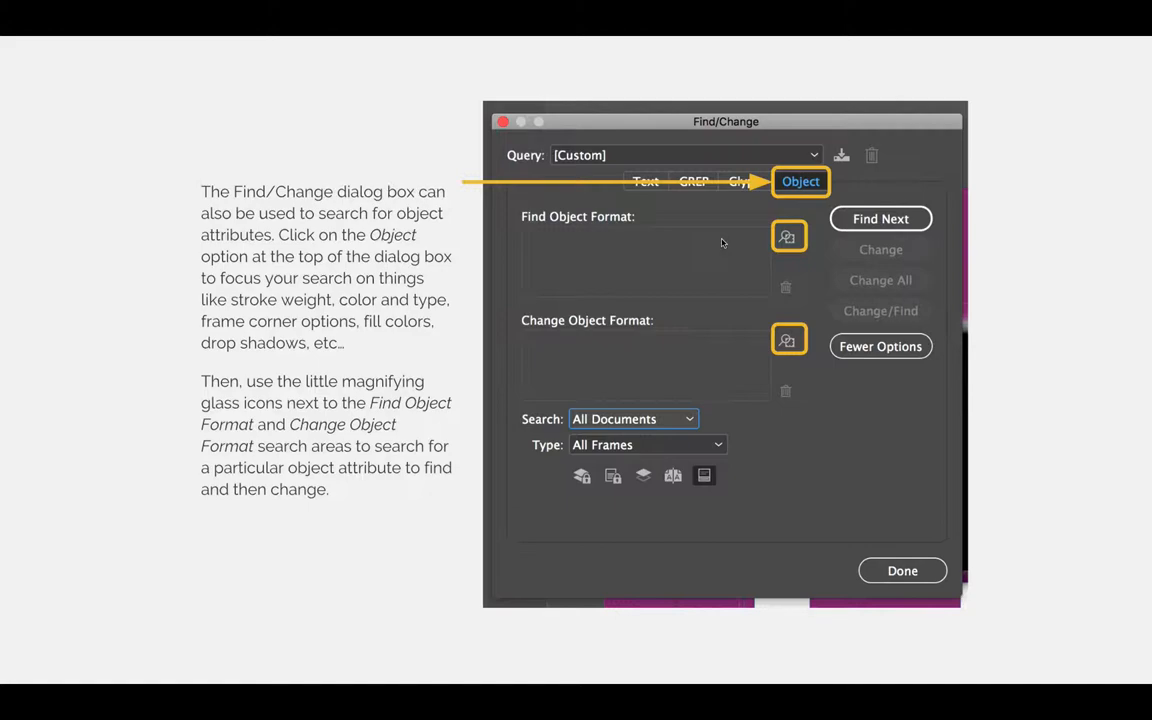
mouse_move(688, 192)
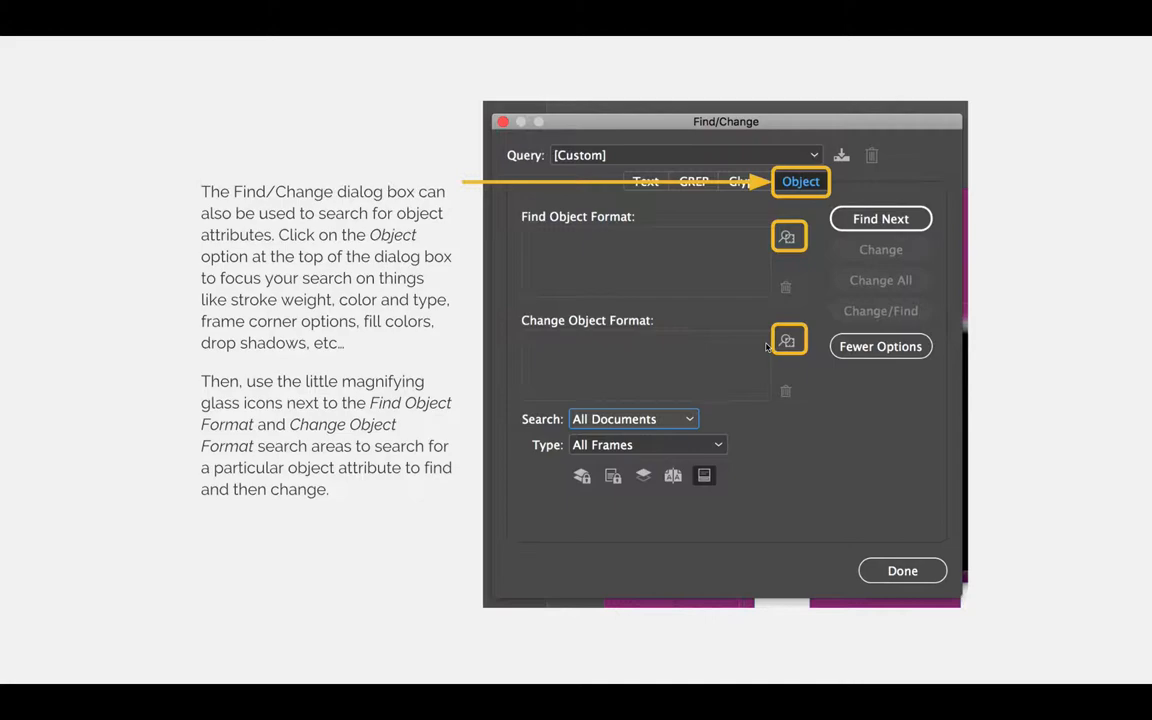
mouse_move(756, 348)
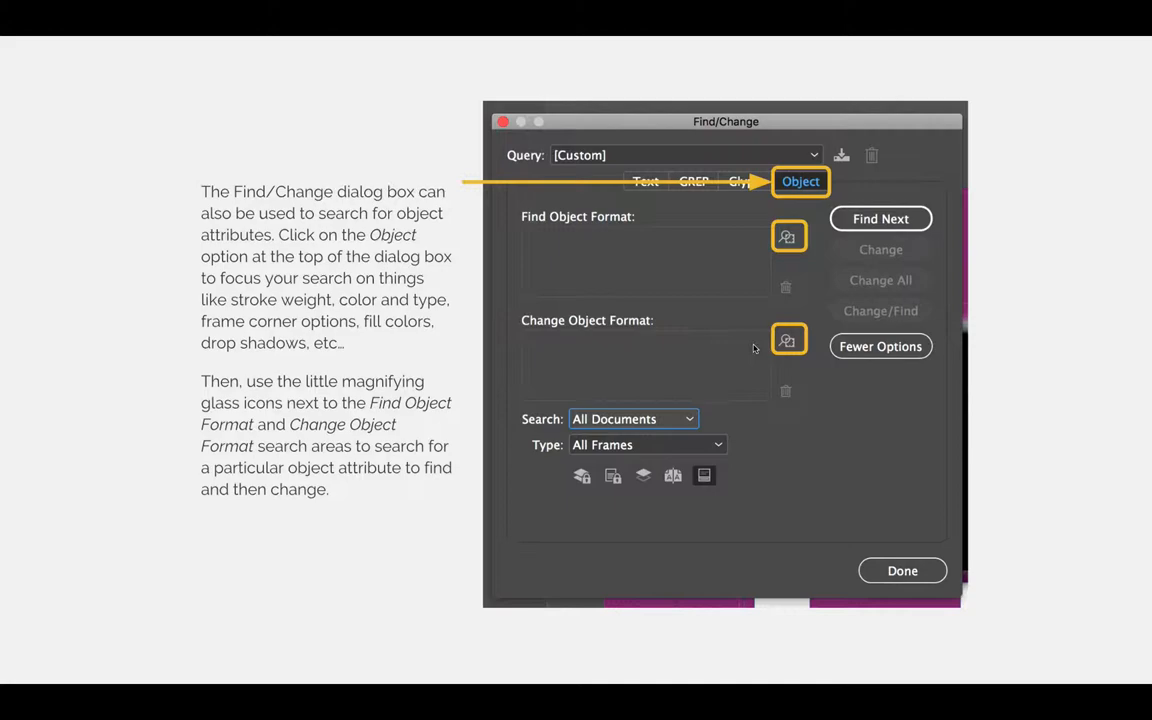
mouse_move(714, 350)
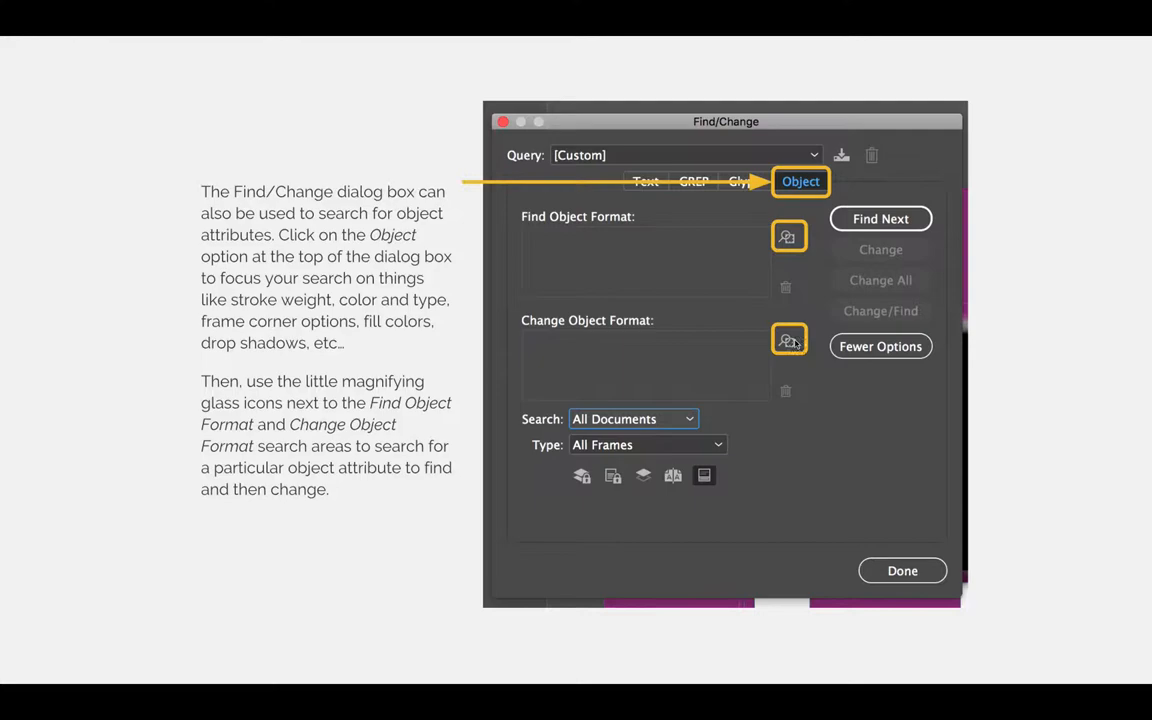
Step: Advance to the Find Object Format Options slide with Stroke & Corner Options
click(788, 236)
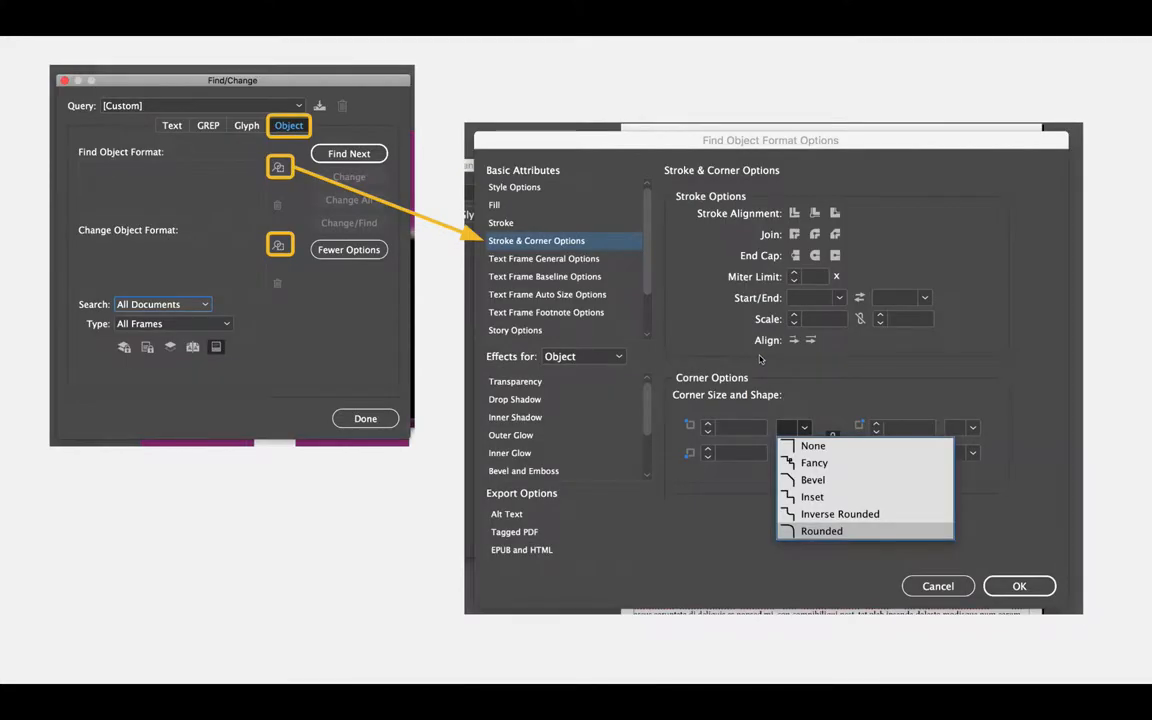
mouse_move(250, 166)
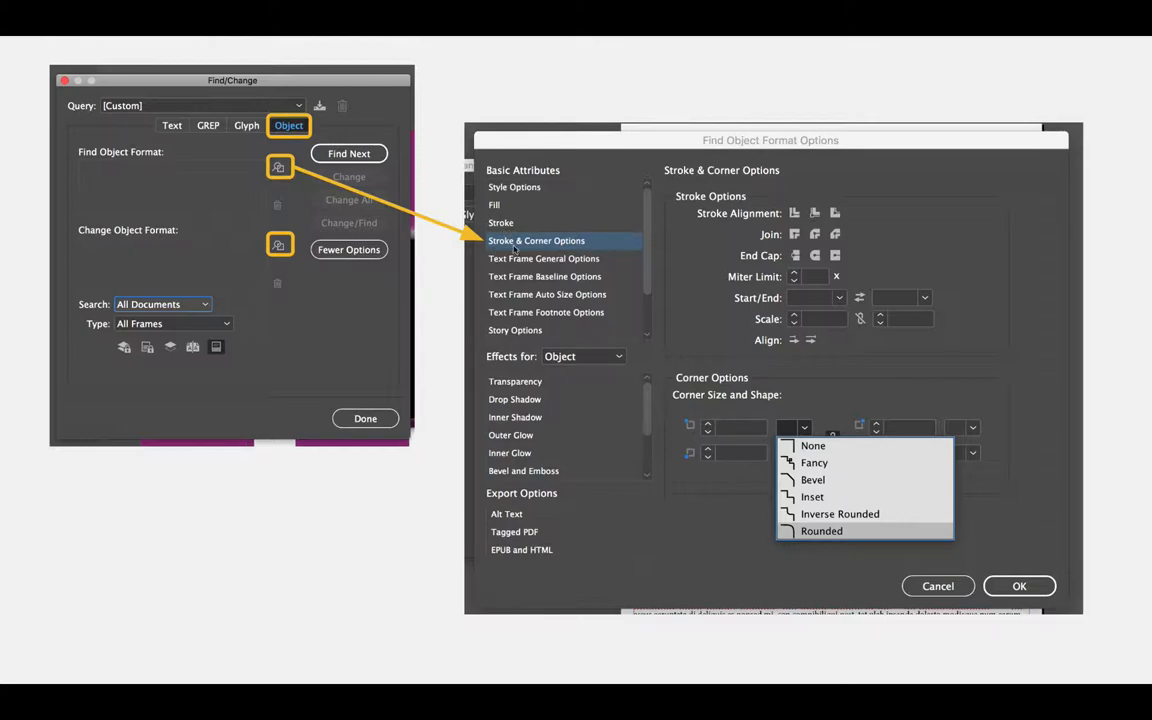
mouse_move(744, 342)
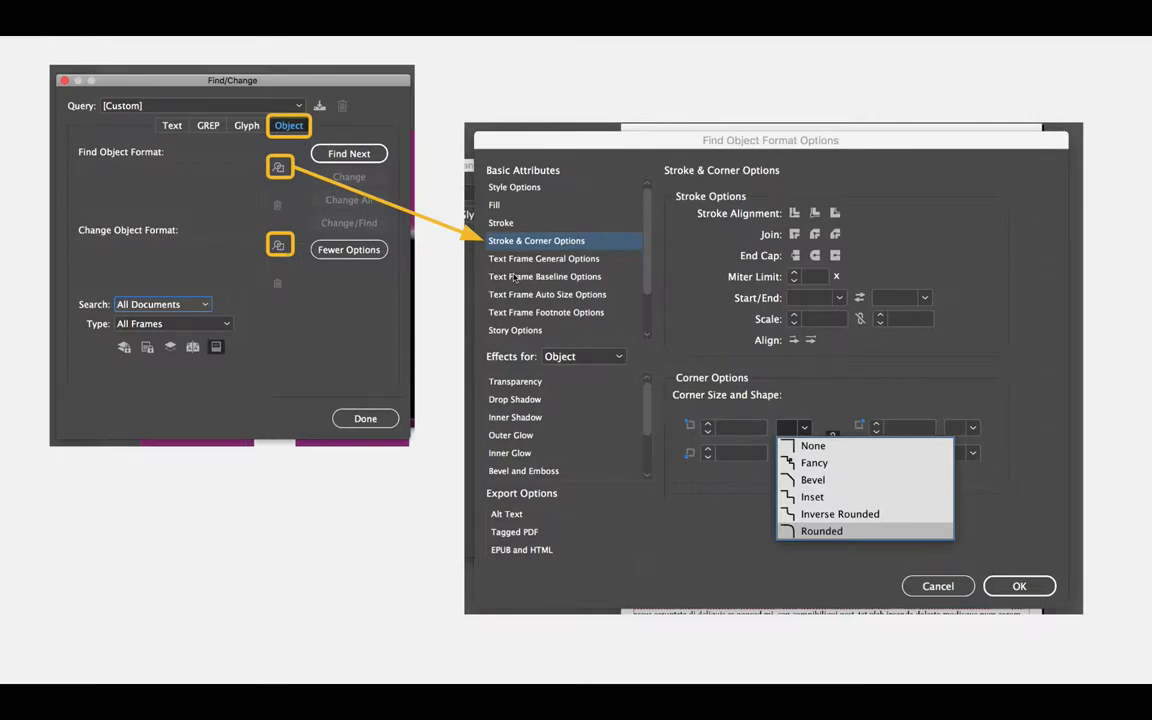
mouse_move(784, 390)
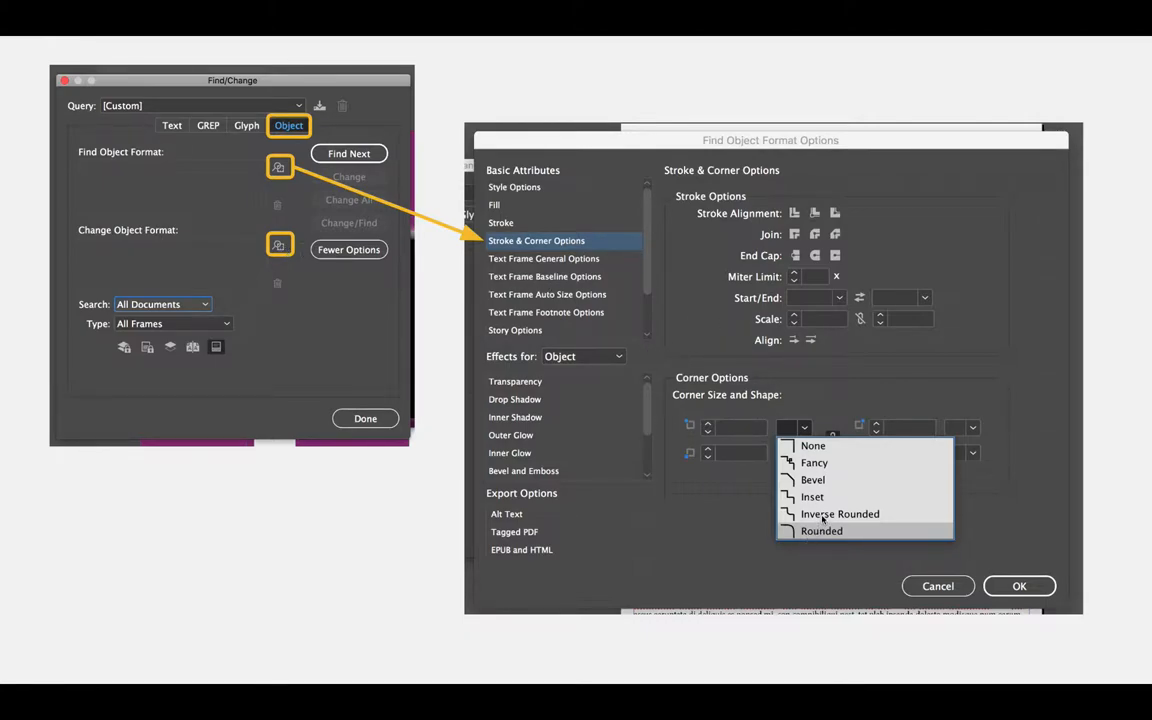
mouse_move(812, 480)
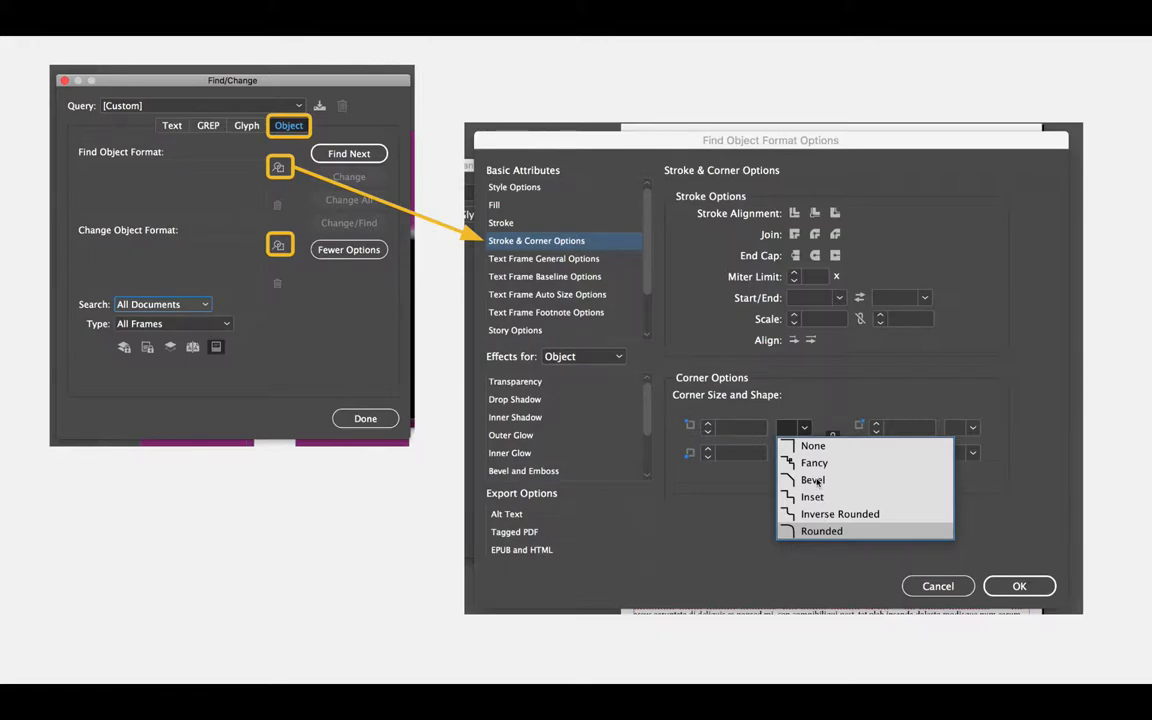
mouse_move(810, 490)
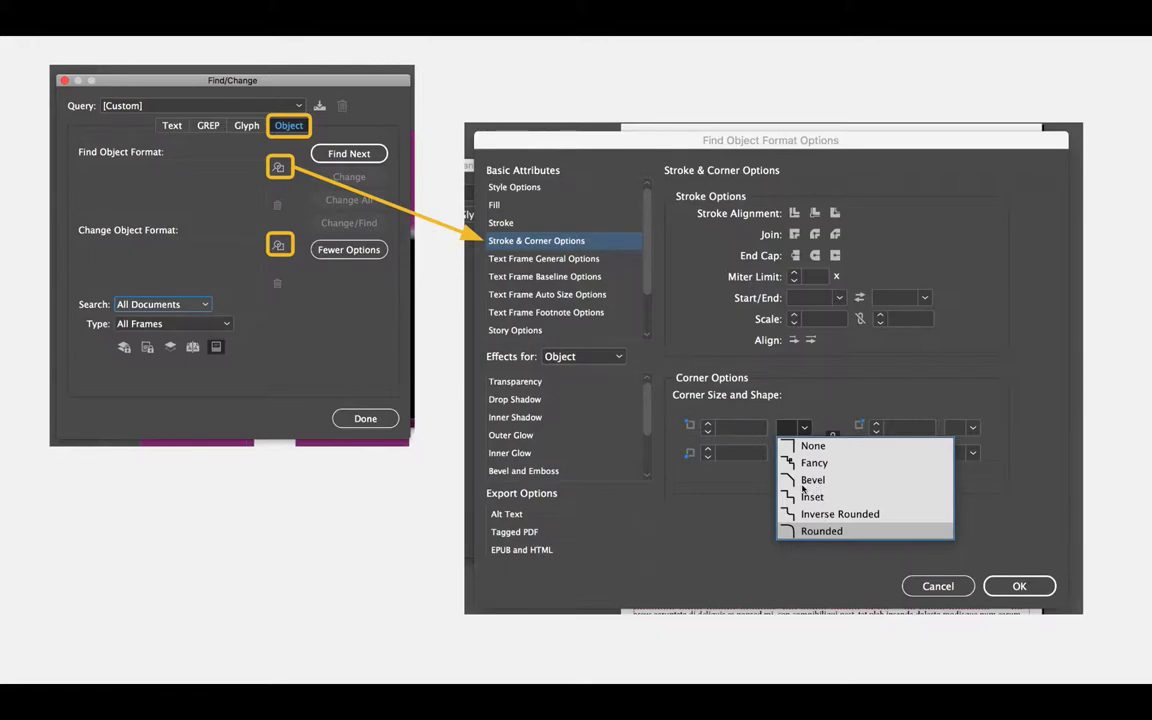